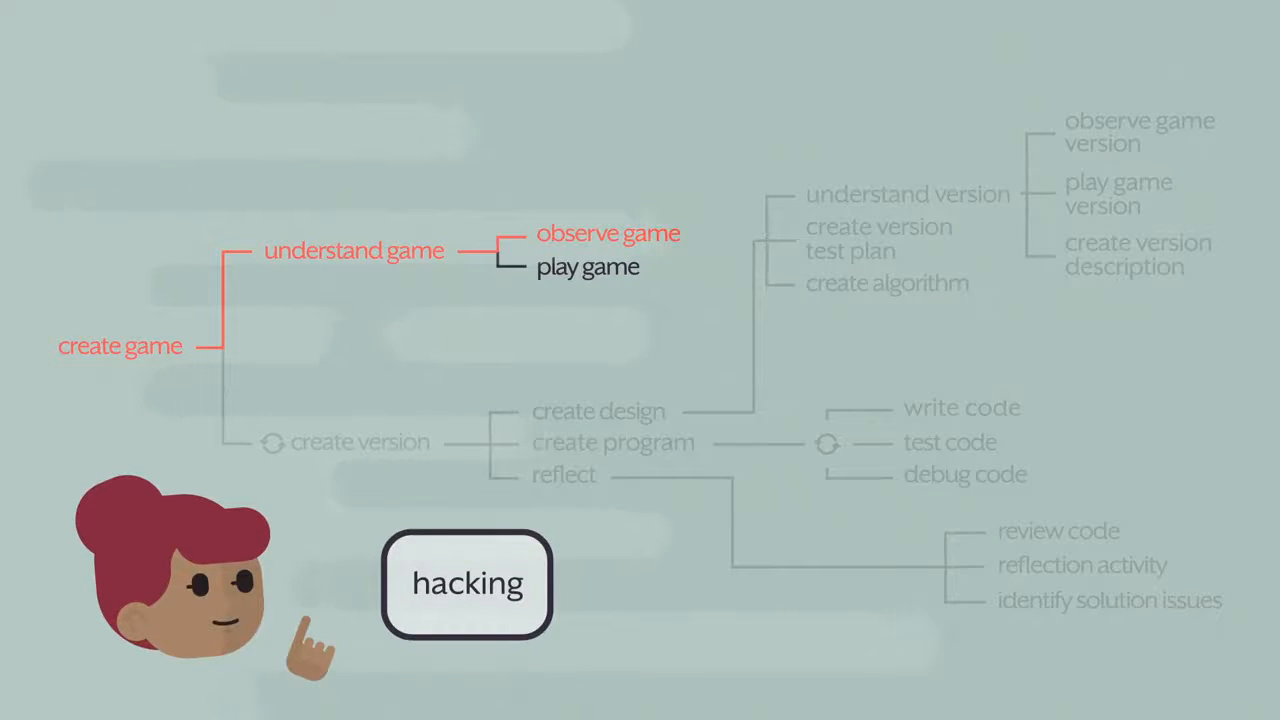
Launch the Hacking game in debug mode showing the word grid with 4 attempts
left_click(465, 583)
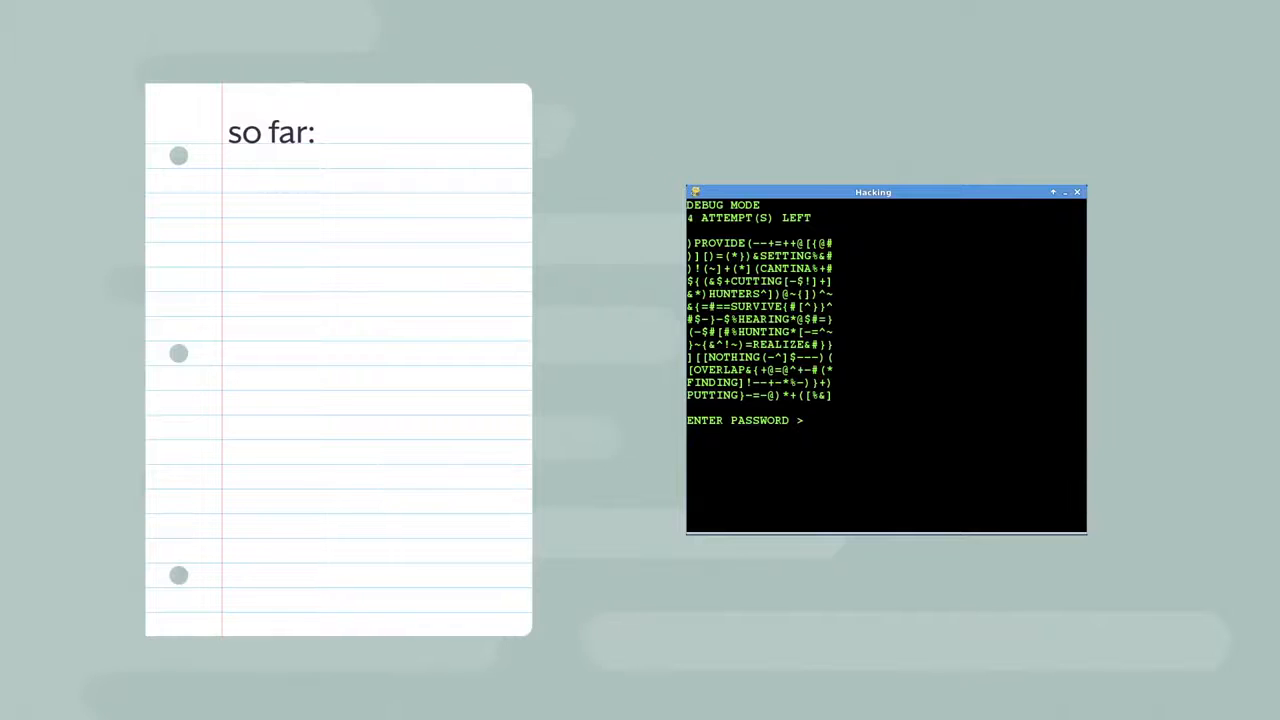
type("- password guessing game")
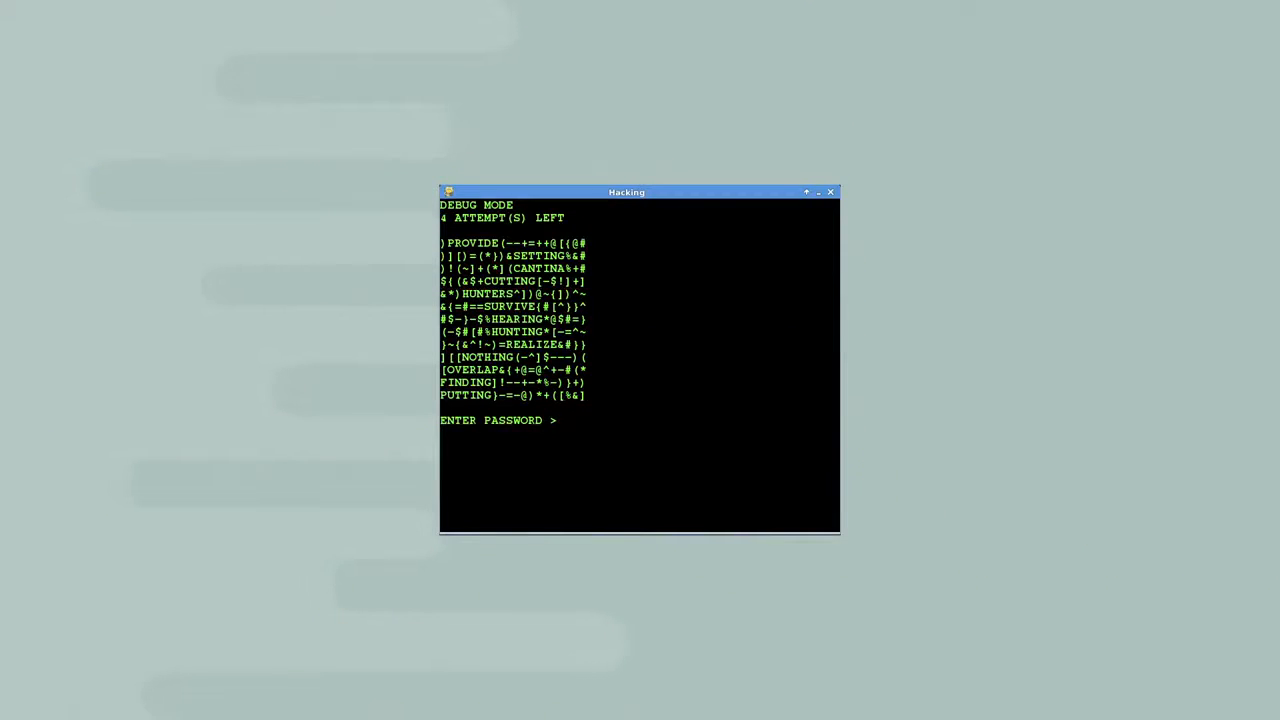
Guess SURVIVE (2/7 matching), then enter PUTTING as the next guess
type("SURV")
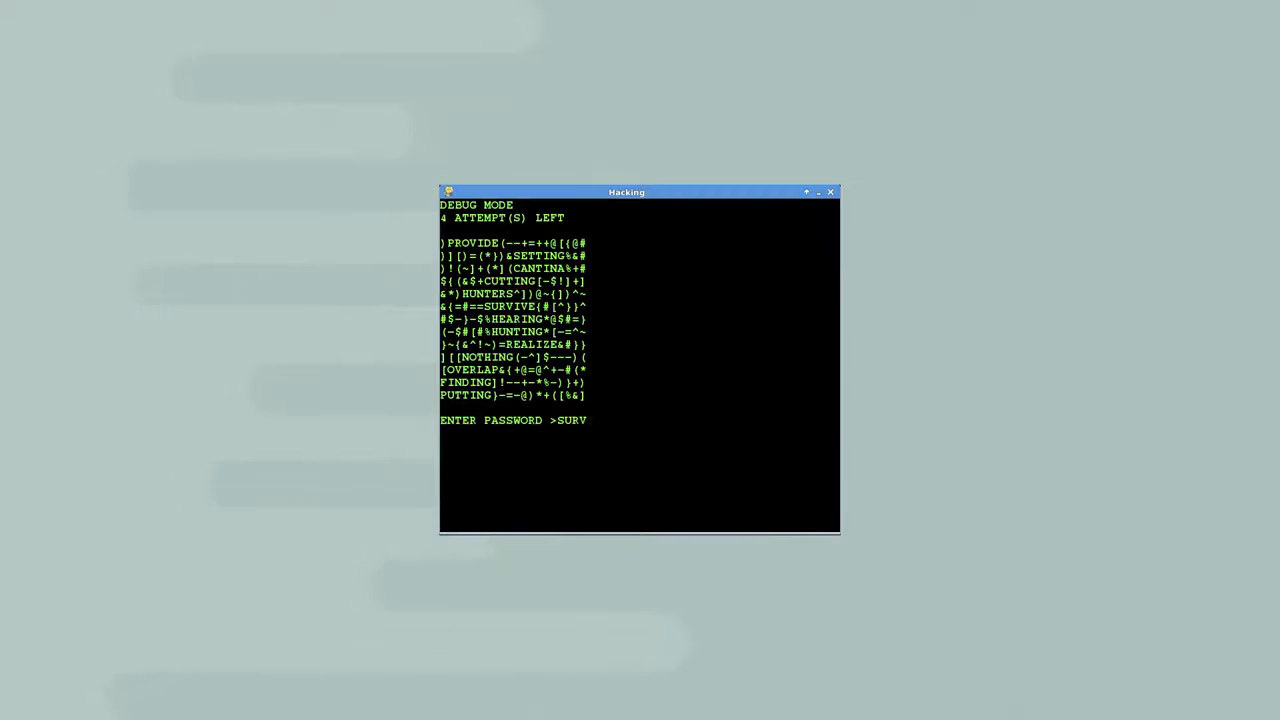
key("Return")
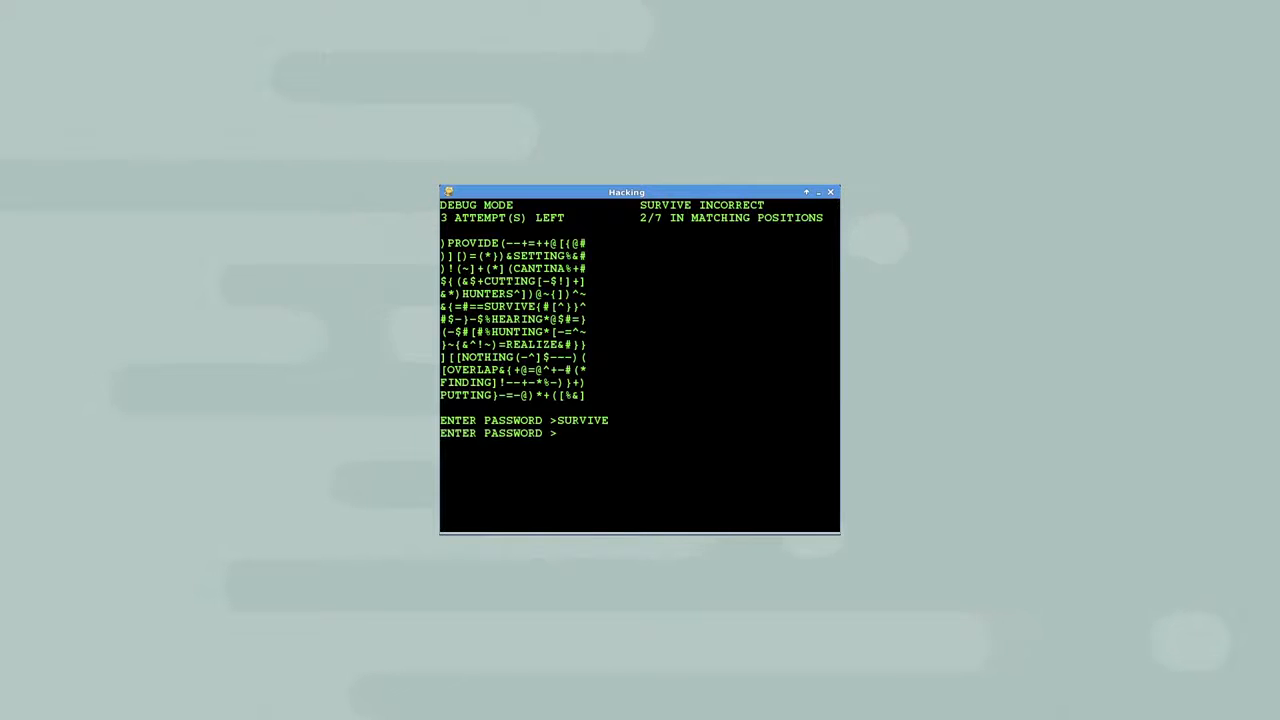
type("PUTTING")
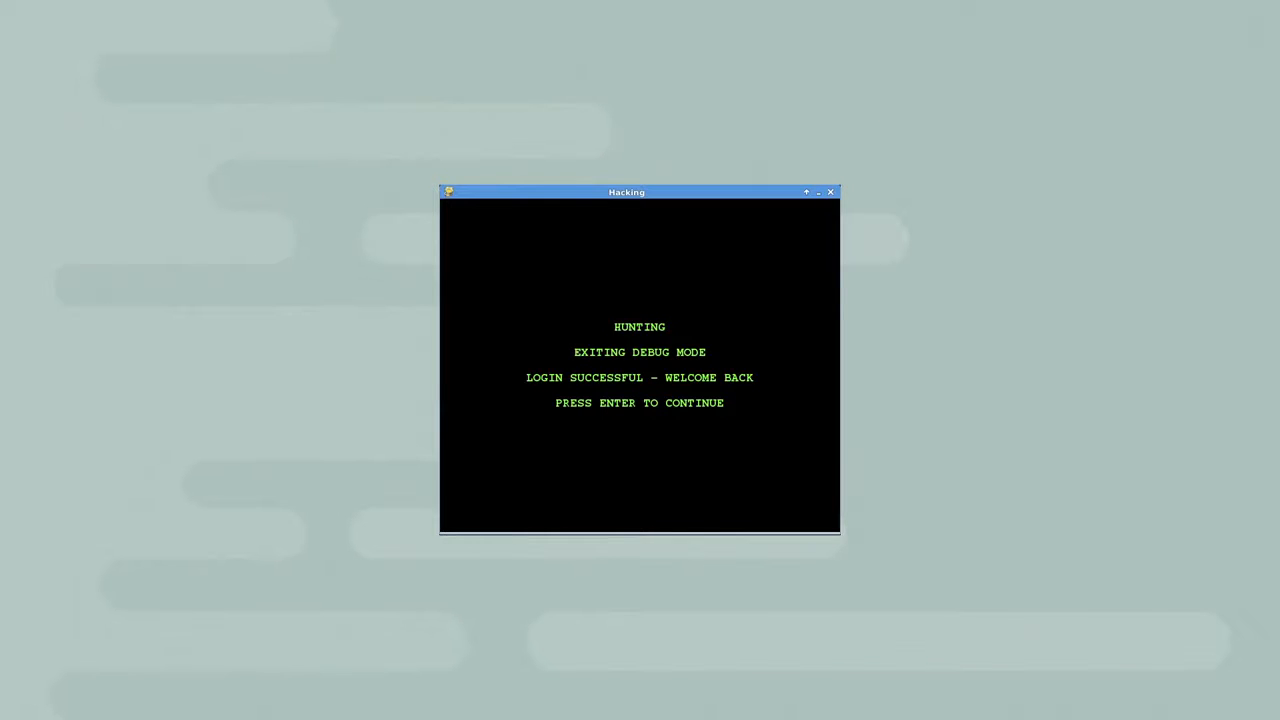
Submit guesses until HUNTING is accepted and LOGIN SUCCESSFUL appears
key("Return")
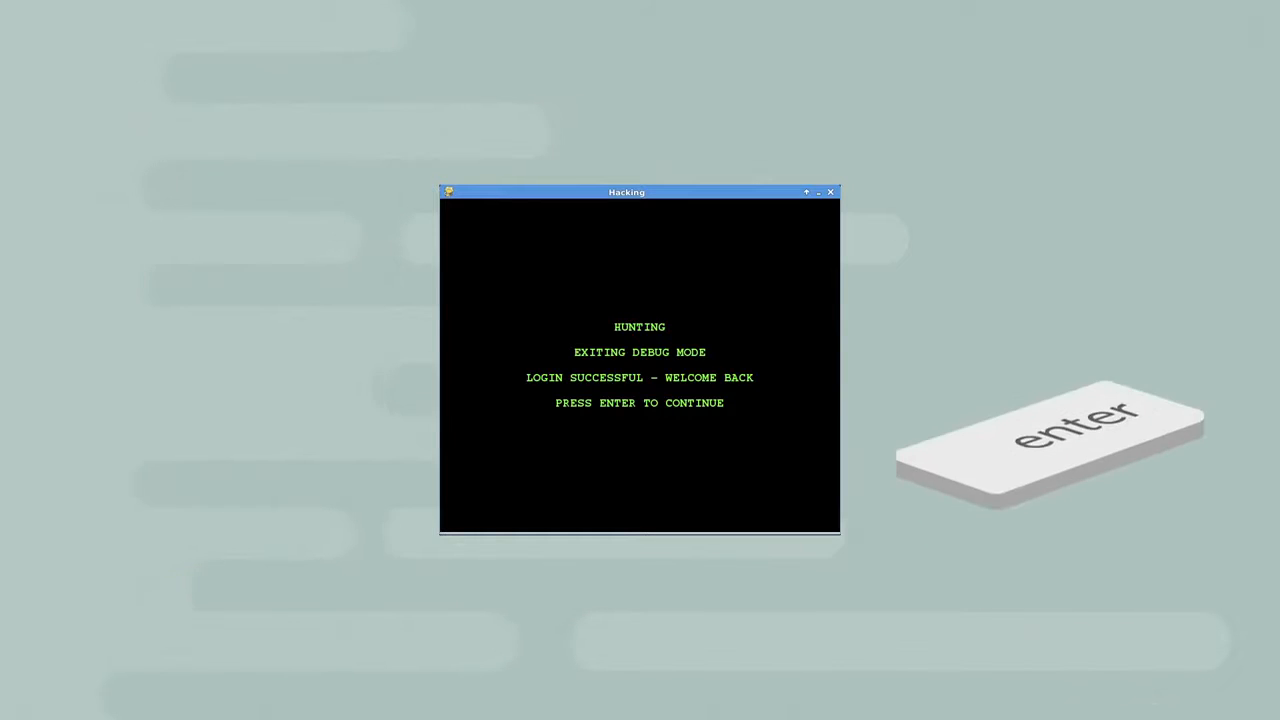
key("Return")
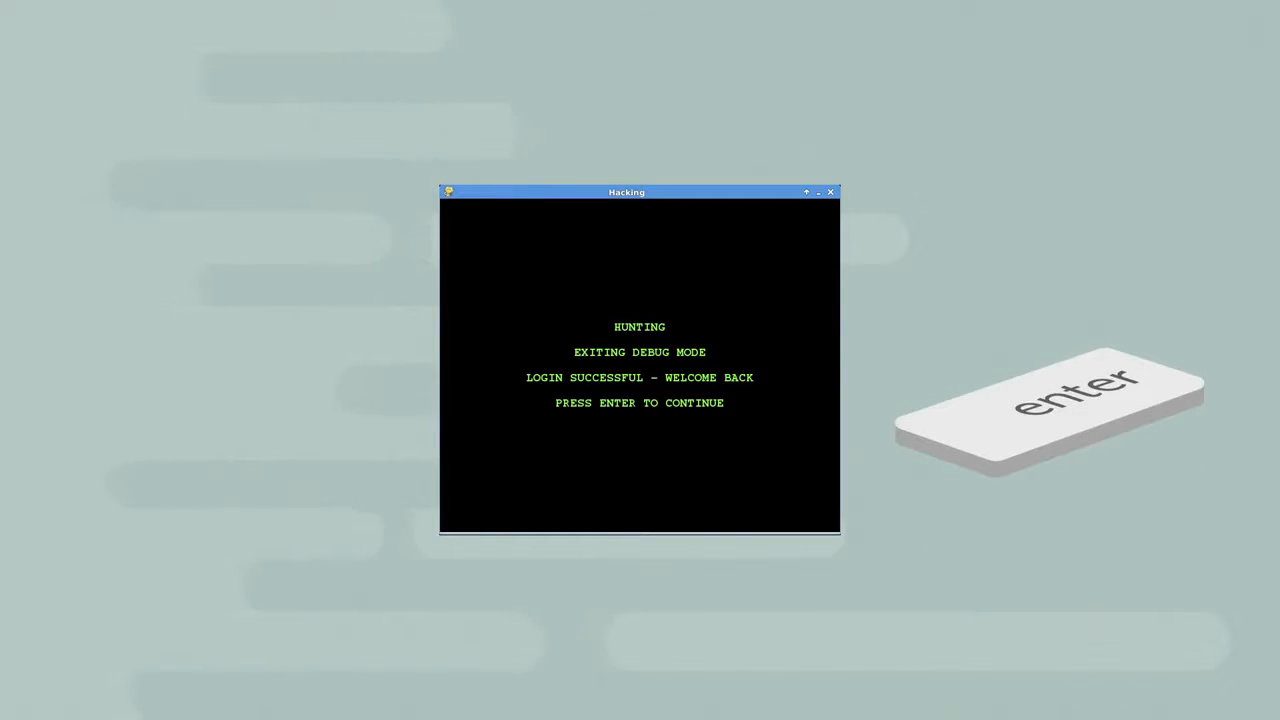